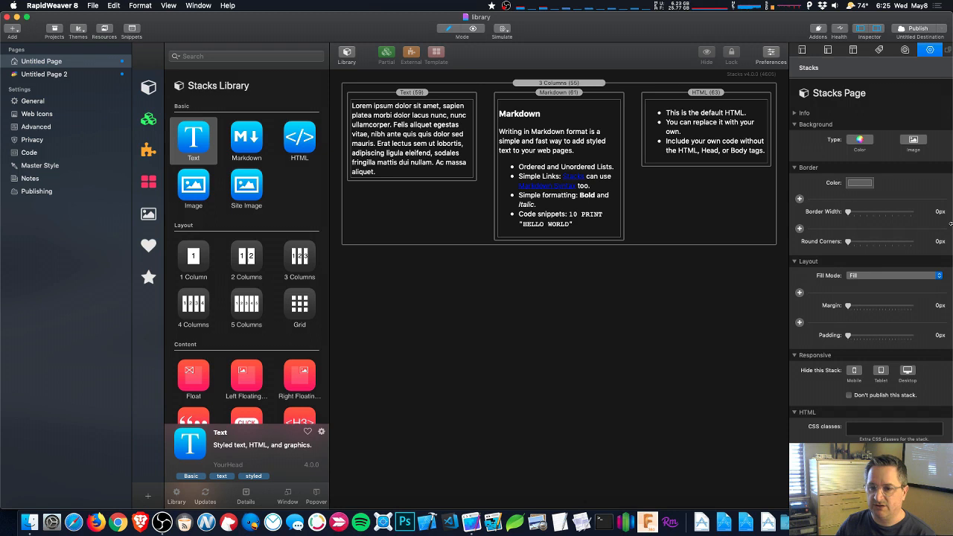
mouse_move(241, 331)
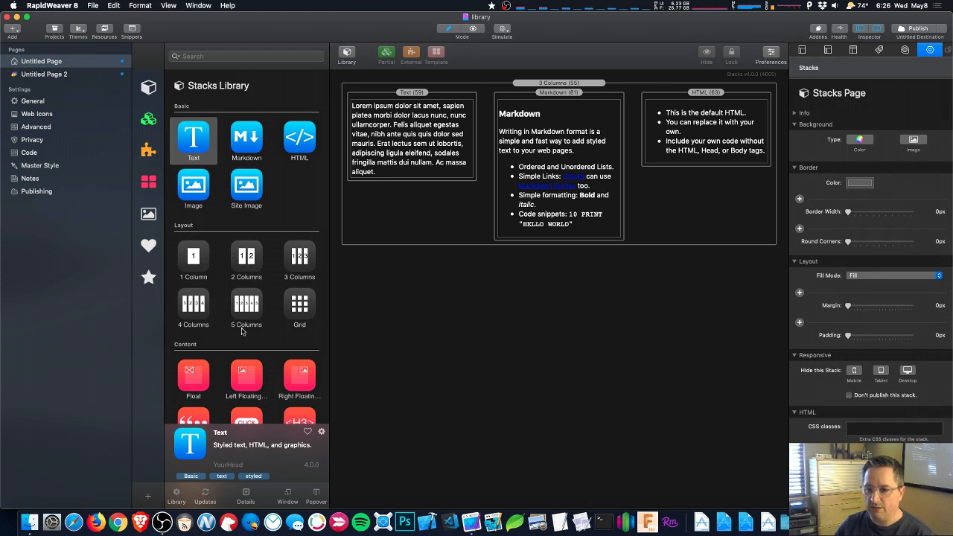
mouse_move(298, 286)
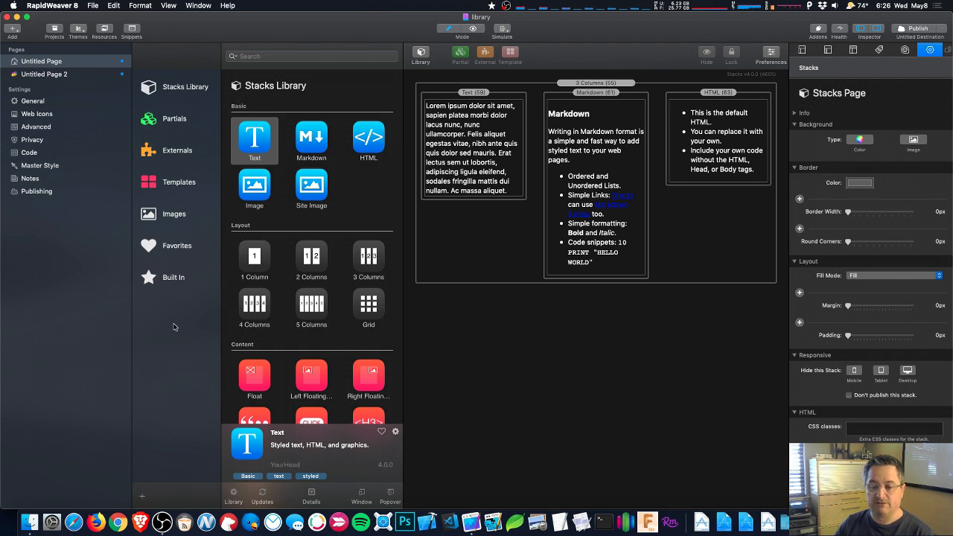
mouse_move(167, 253)
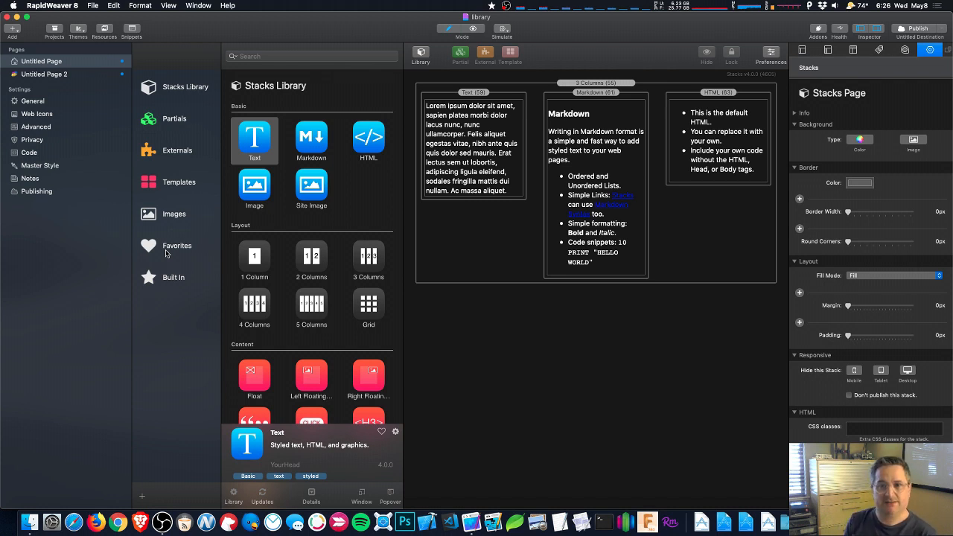
mouse_move(222, 279)
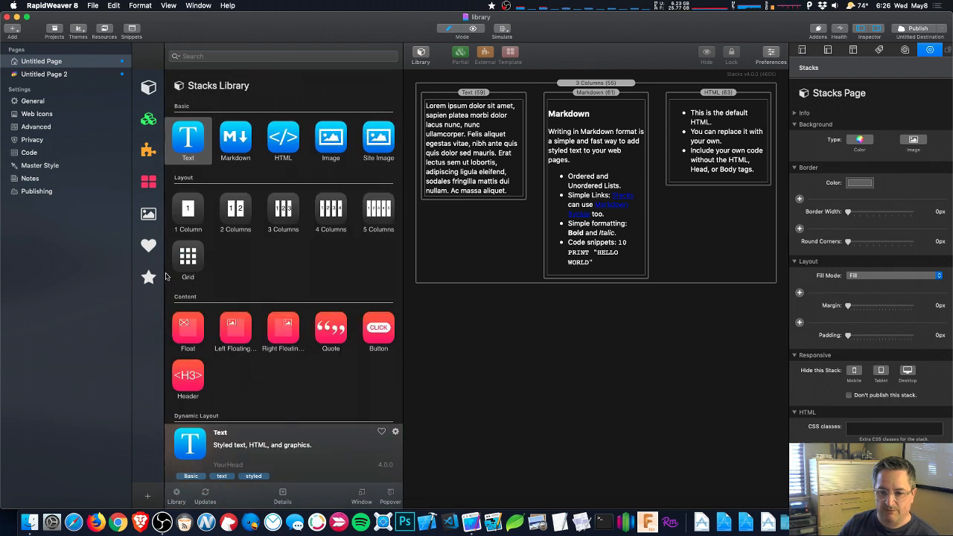
mouse_move(143, 500)
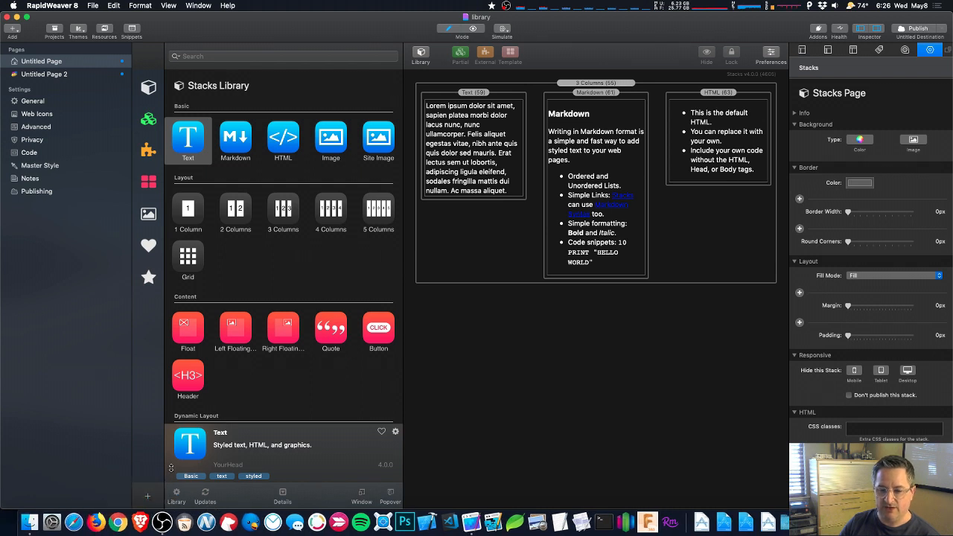
mouse_move(156, 337)
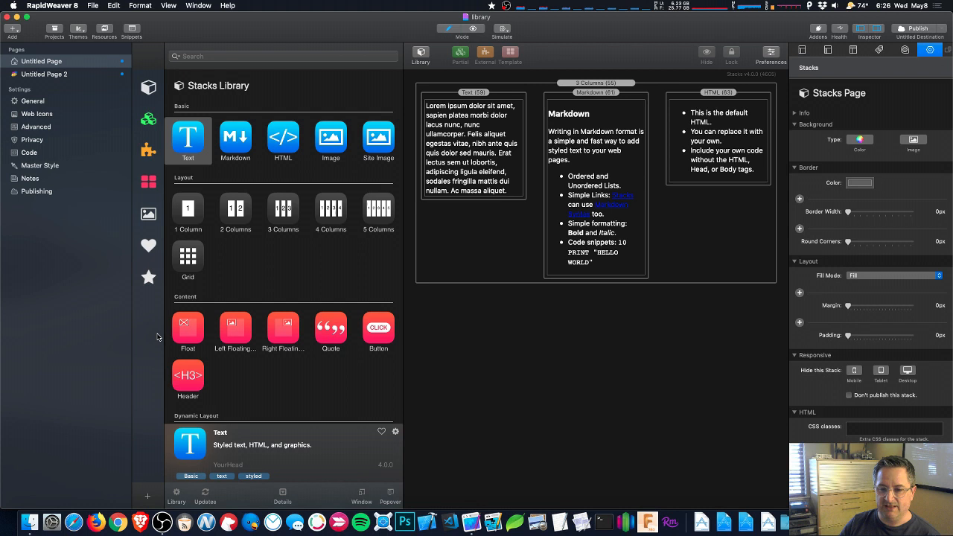
mouse_move(161, 334)
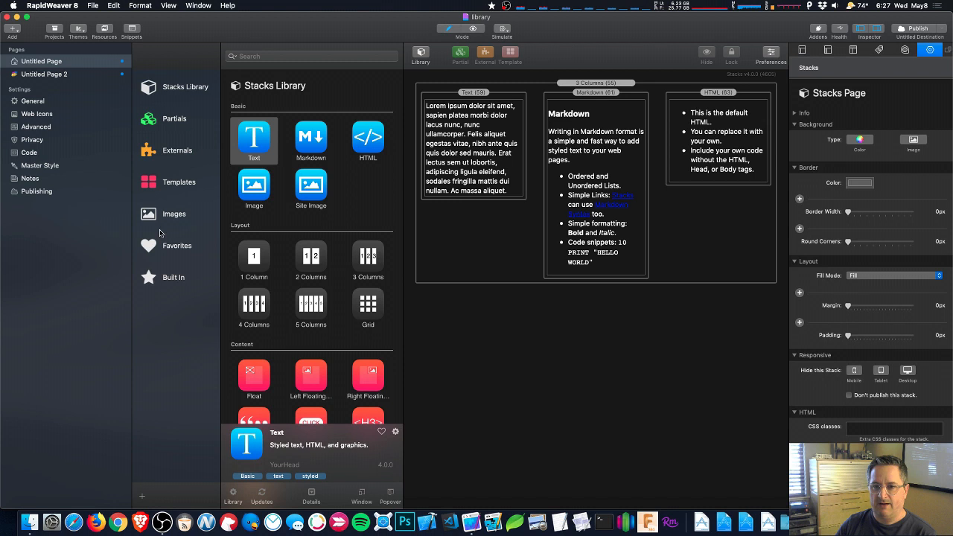
mouse_move(178, 283)
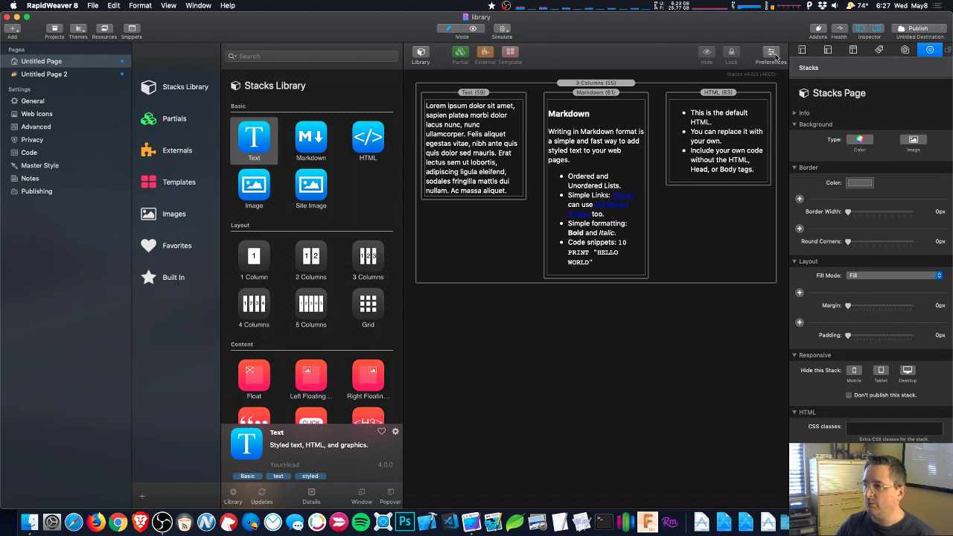
- Bring up Stacks Preferences on the General settings
left_click(771, 52)
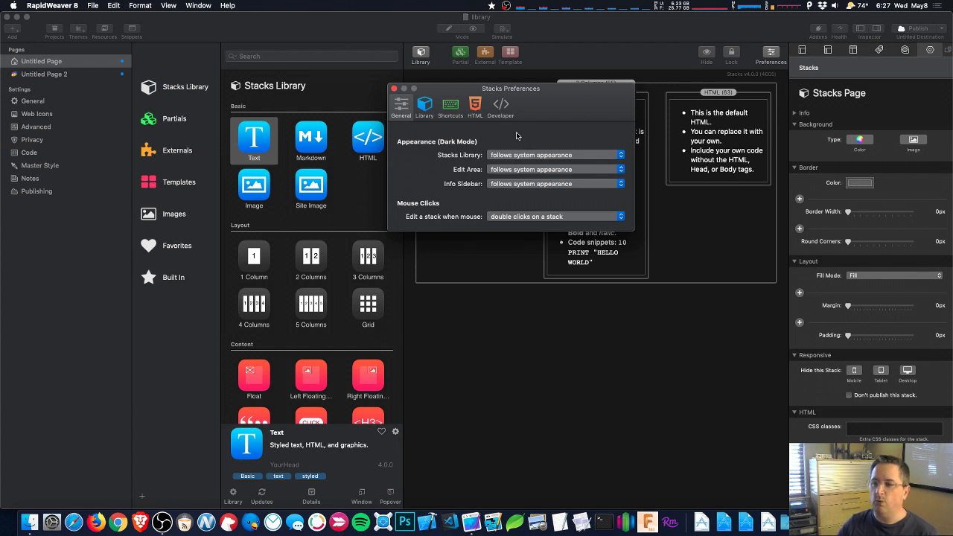
mouse_move(470, 158)
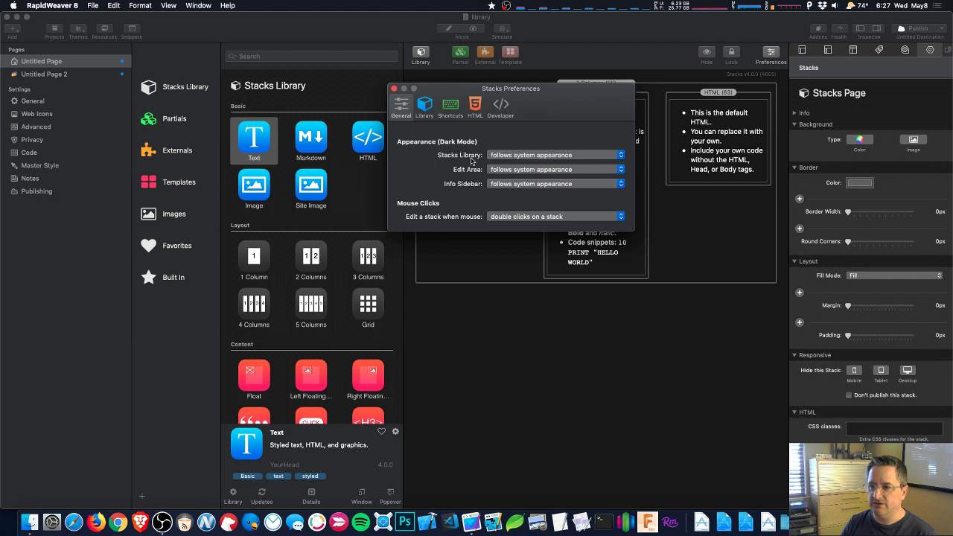
- Switch Stacks Preferences to the Library settings
left_click(424, 108)
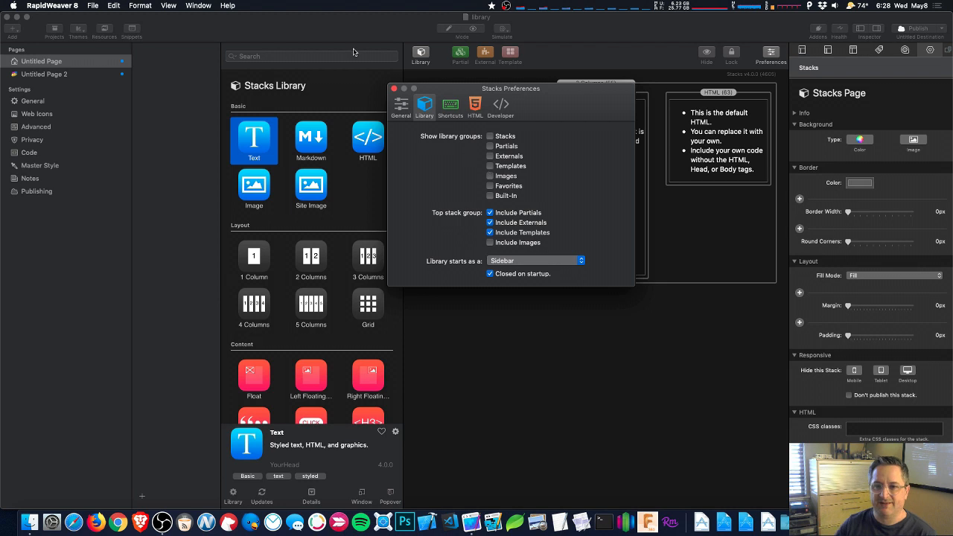
mouse_move(146, 244)
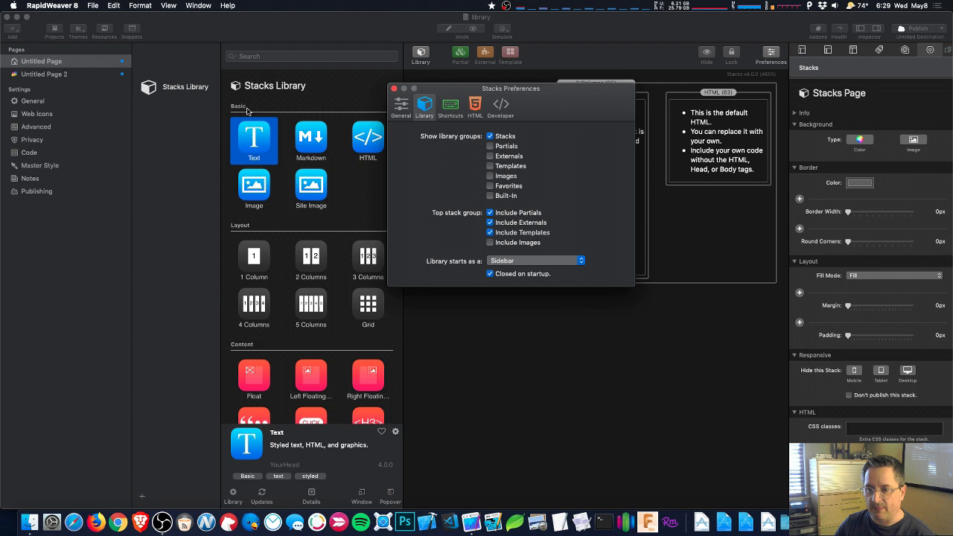
- Scroll to the Ungrouped section and select Partial 12 to view its details
scroll("down", 3)
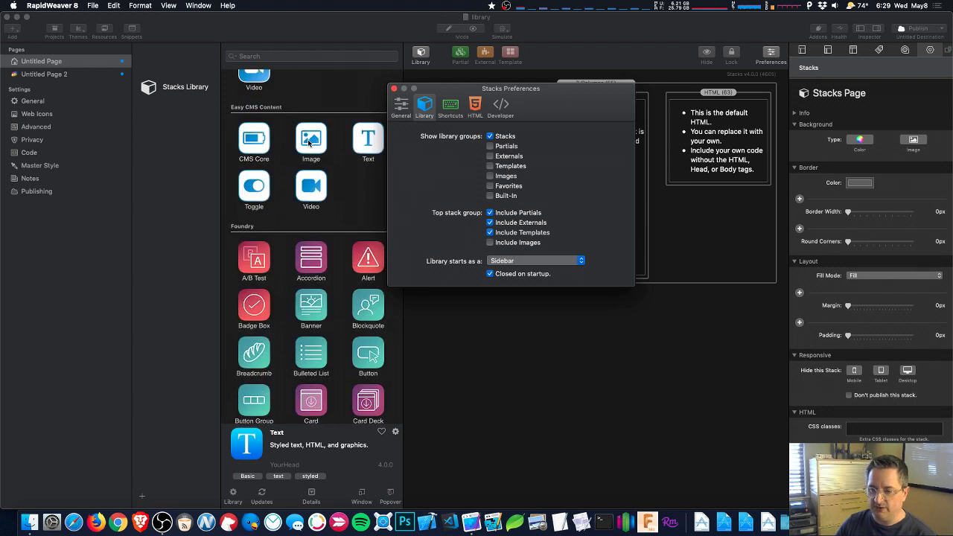
scroll("down", 3)
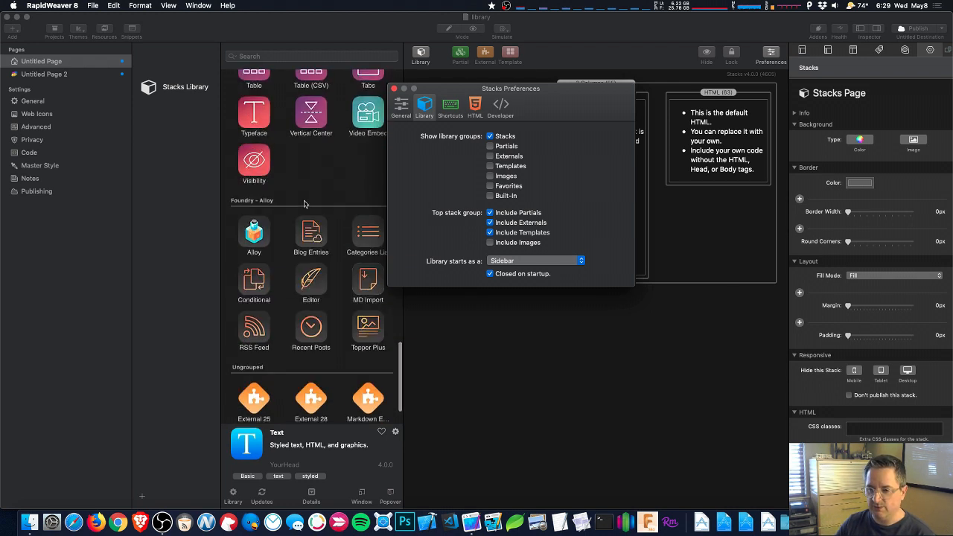
scroll("down", 3)
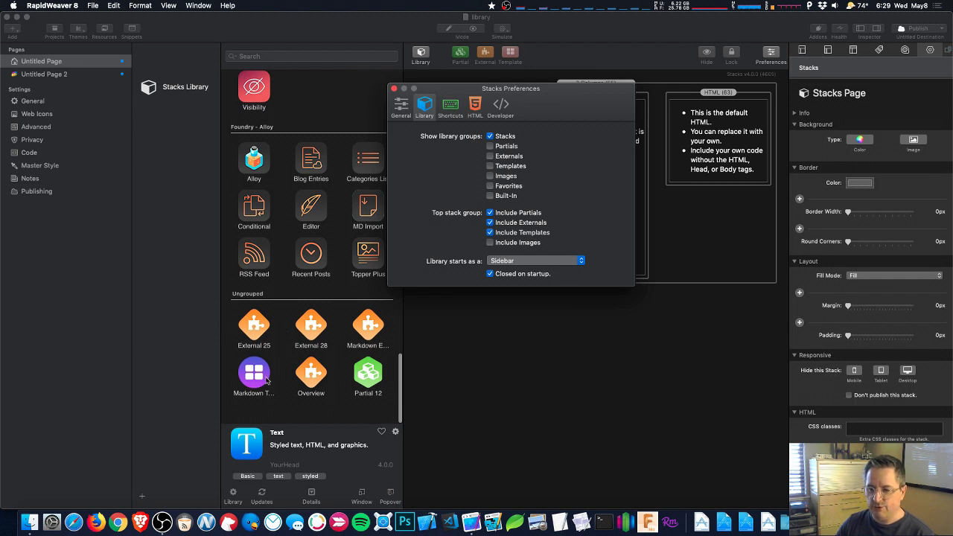
left_click(368, 375)
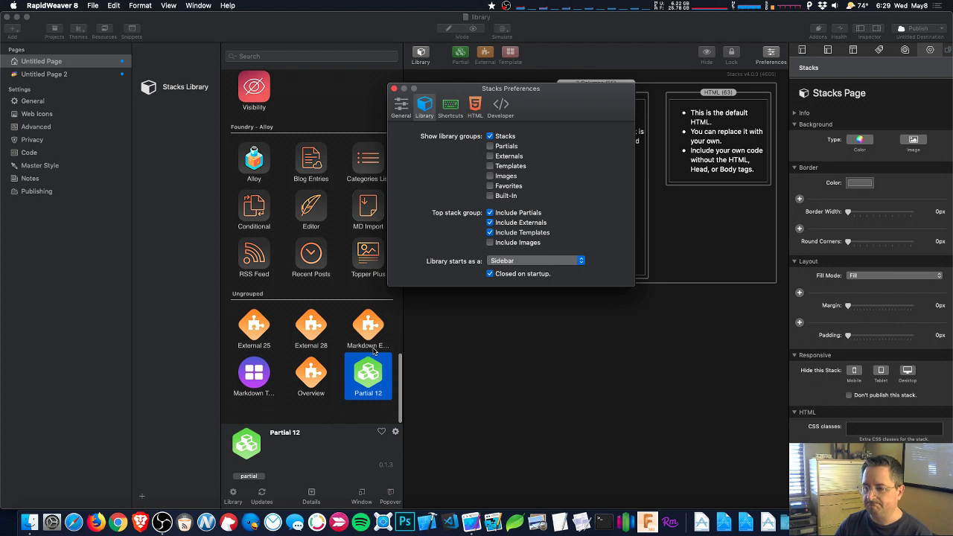
mouse_move(499, 209)
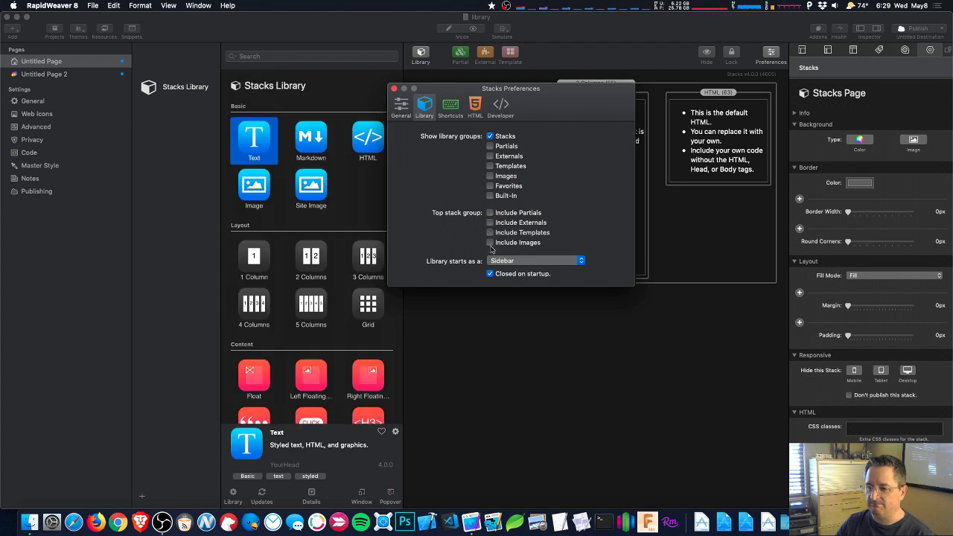
- Re-enable Include Partials so the top stack group holds partials again
scroll("down", 3)
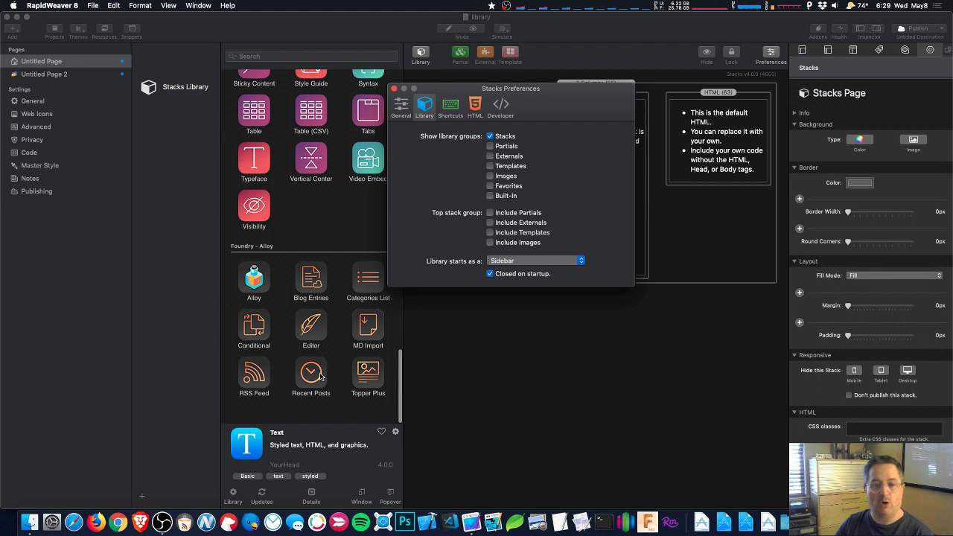
mouse_move(319, 378)
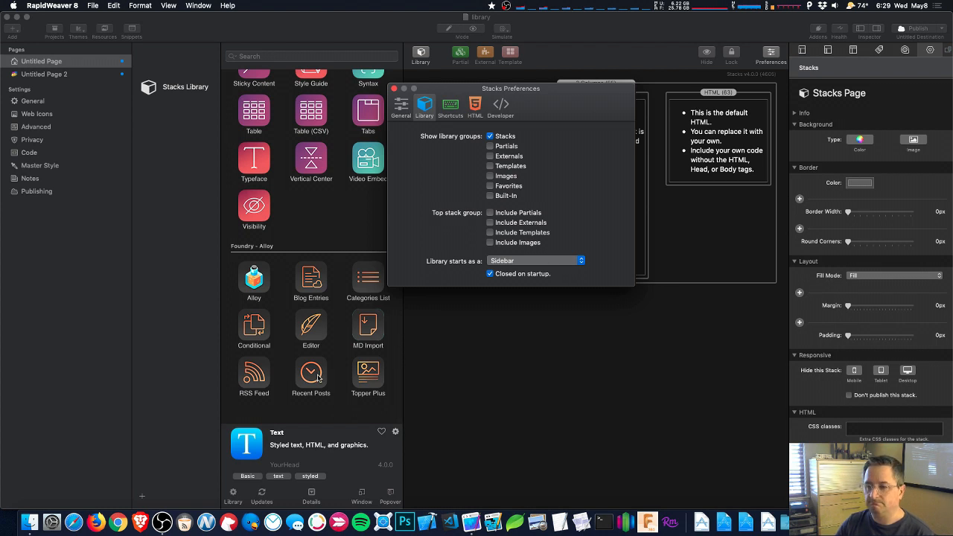
left_click(490, 211)
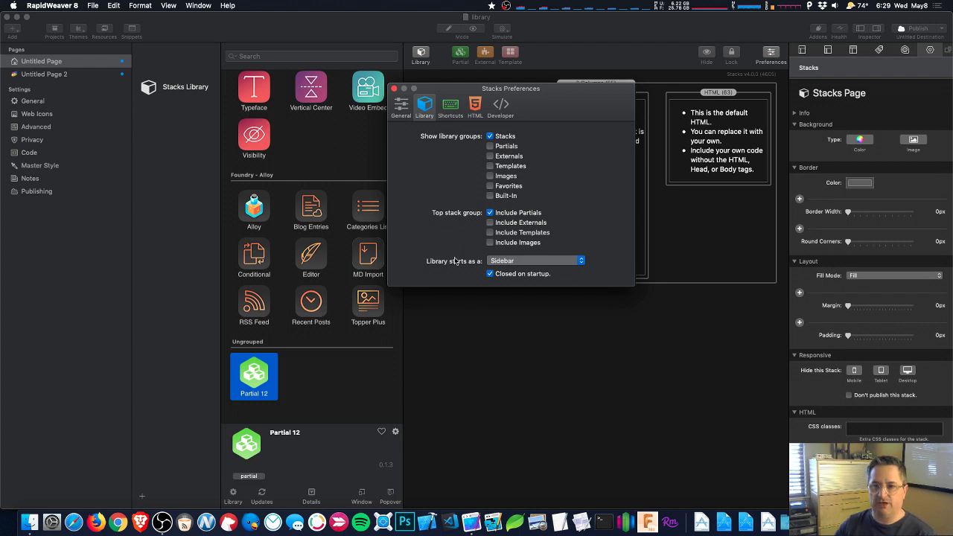
mouse_move(426, 274)
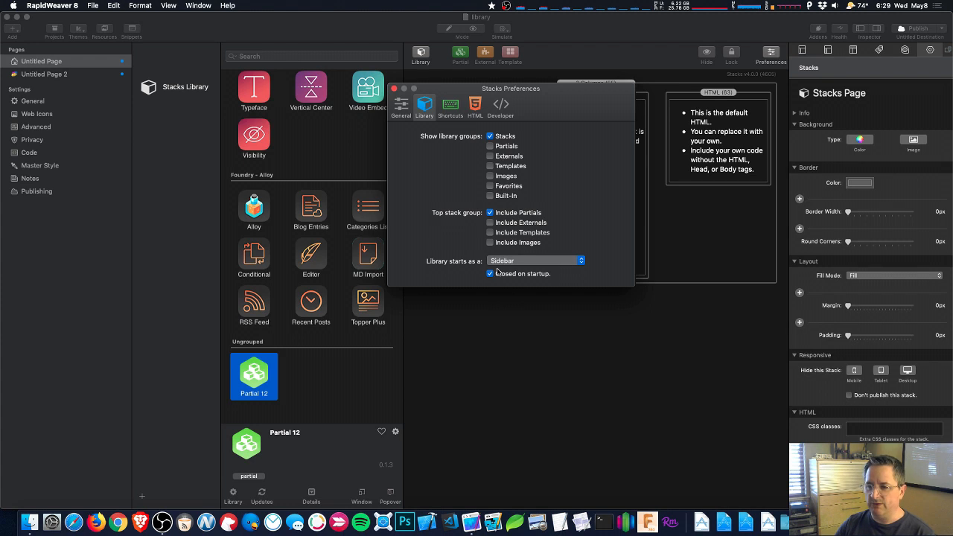
mouse_move(473, 271)
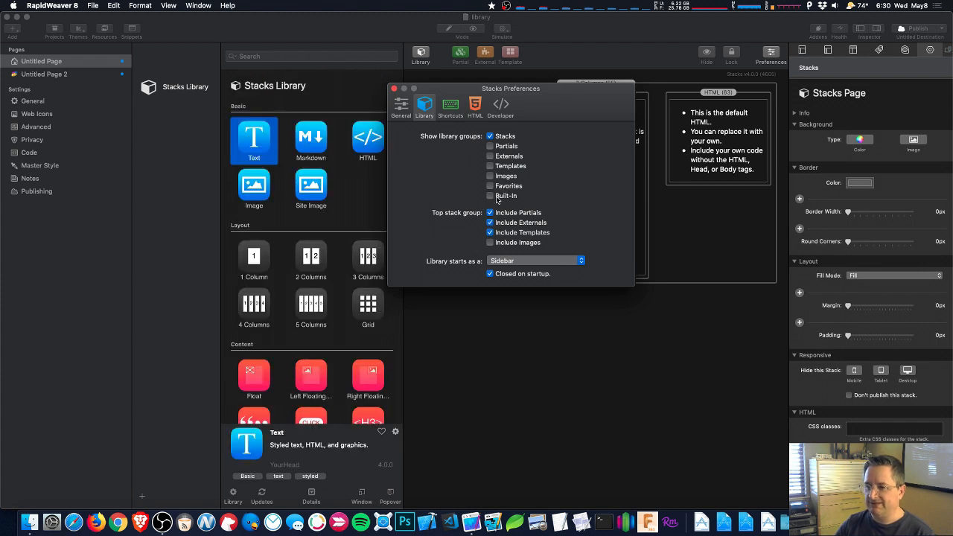
- Enable the Templates and Partials library groups and dismiss Stacks Preferences
left_click(490, 165)
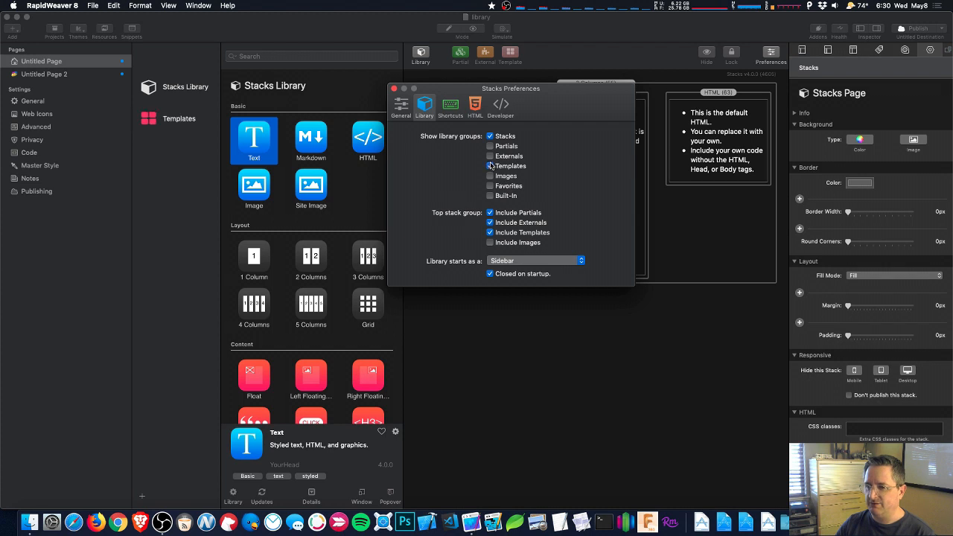
left_click(489, 157)
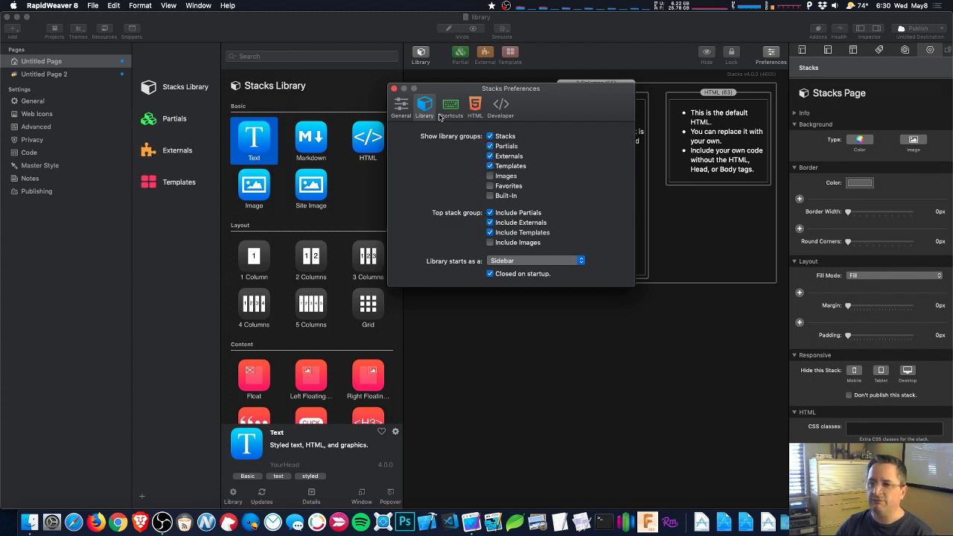
left_click(393, 89)
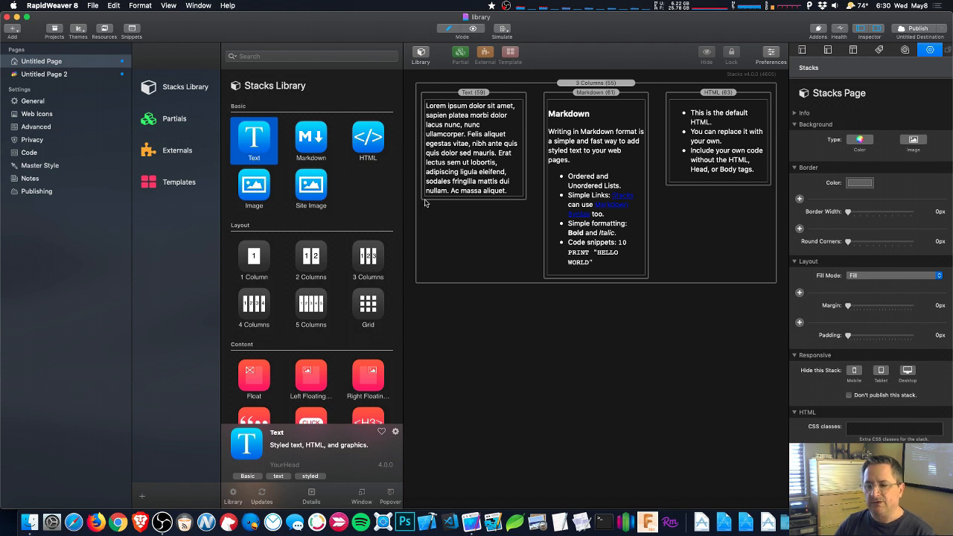
mouse_move(365, 210)
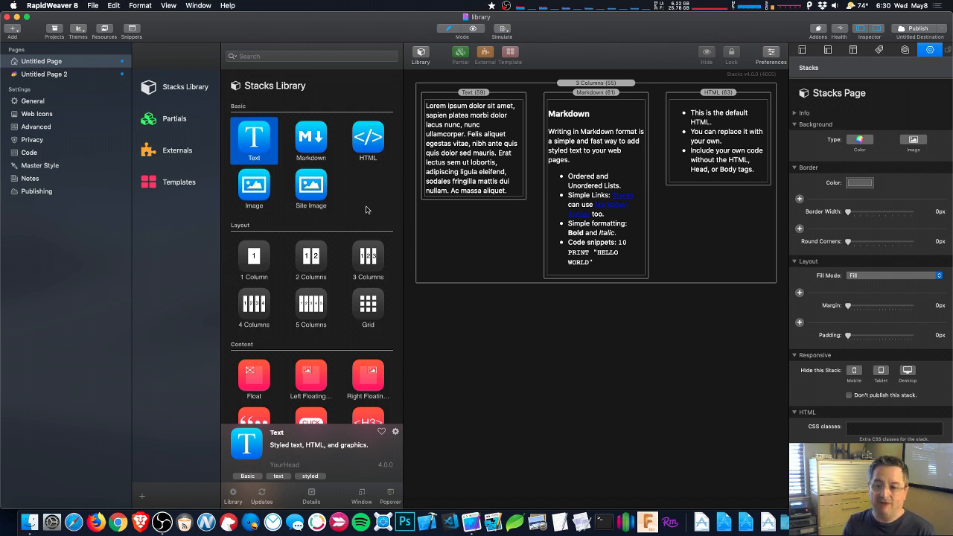
mouse_move(305, 365)
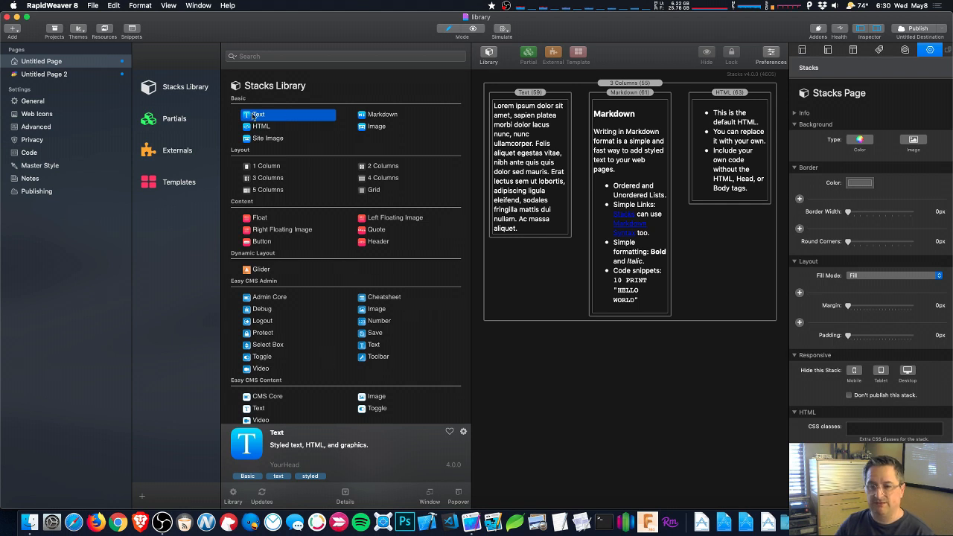
mouse_move(289, 372)
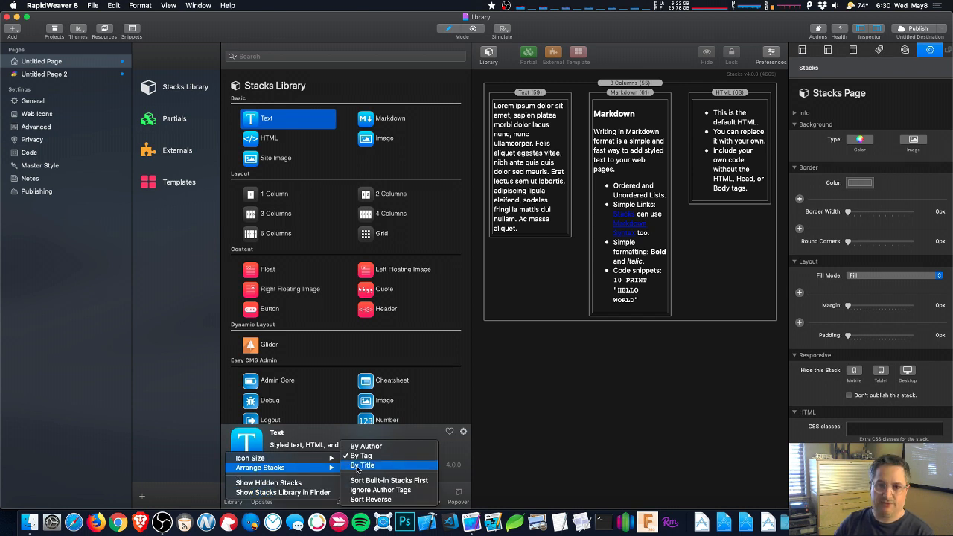
mouse_move(357, 464)
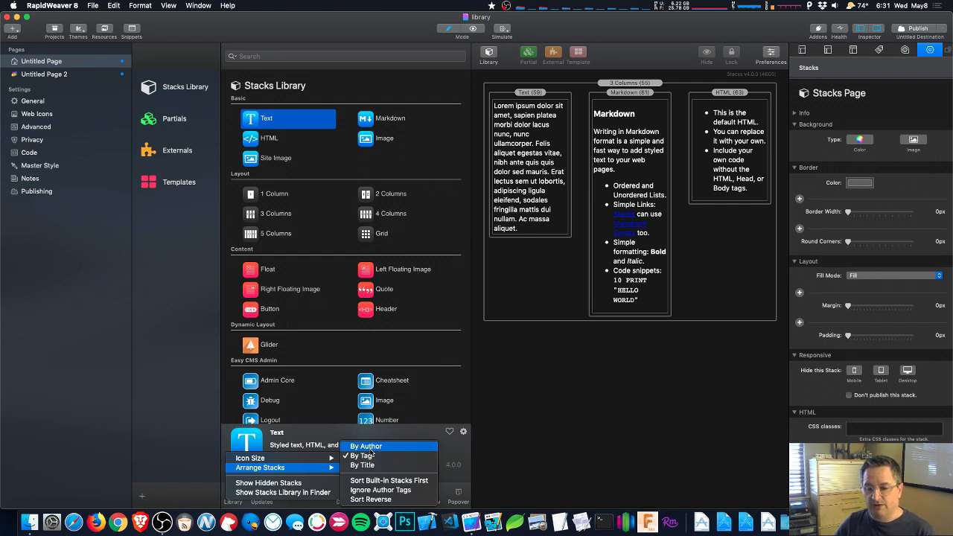
- Arrange the library stacks by author, then by tag, and browse the grouped list
left_click(363, 455)
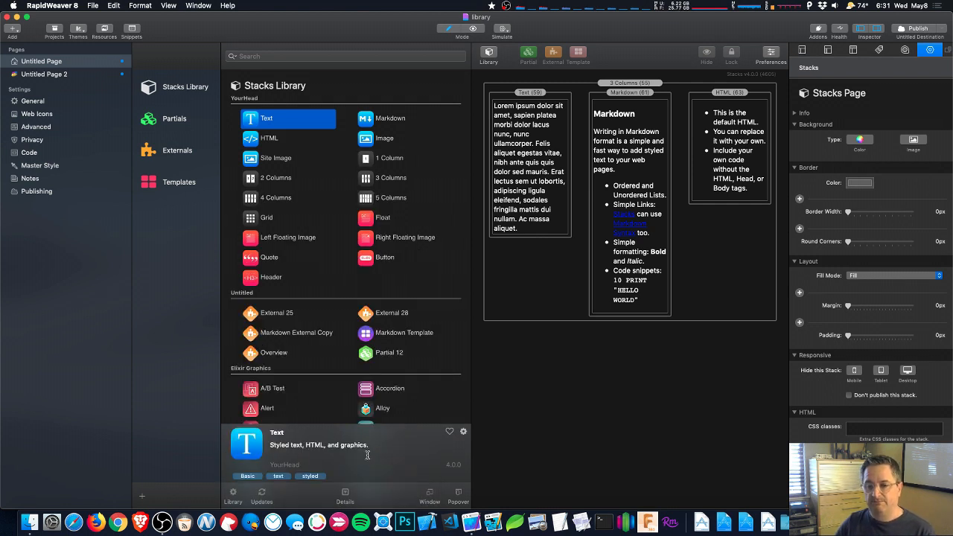
scroll("down", 3)
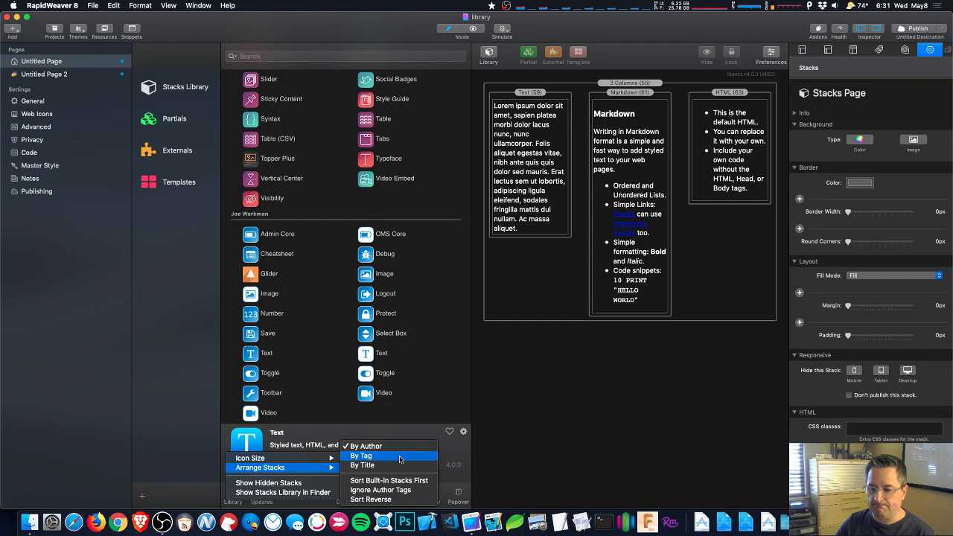
left_click(364, 465)
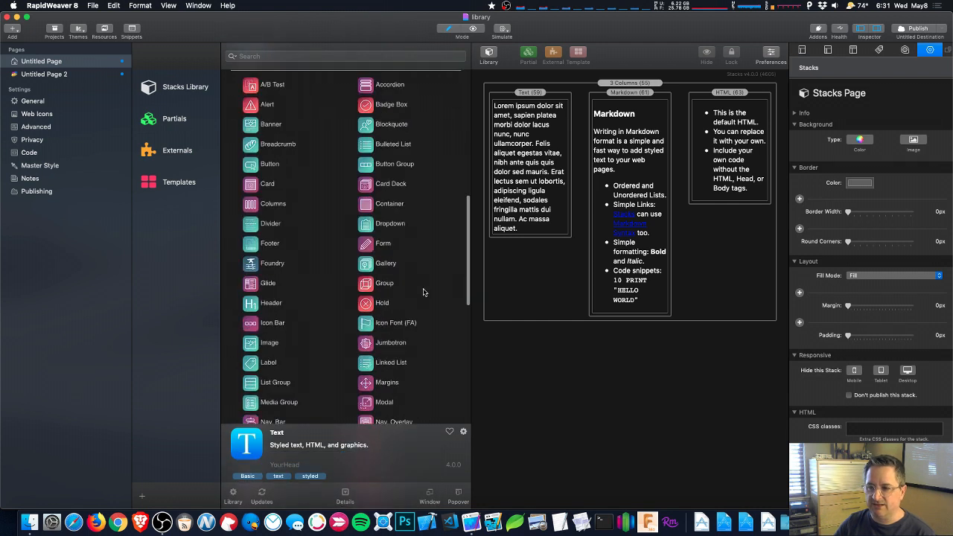
scroll("down", 3)
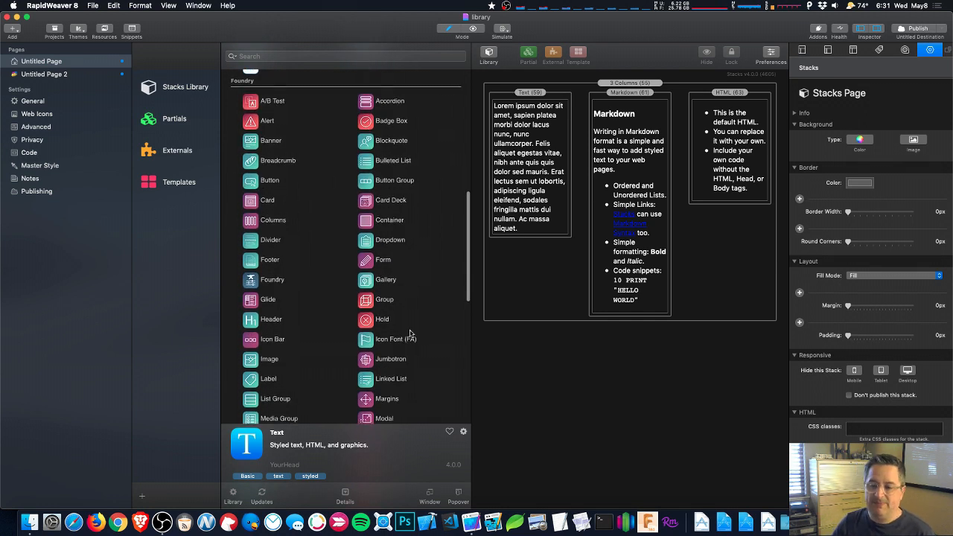
scroll("down", 3)
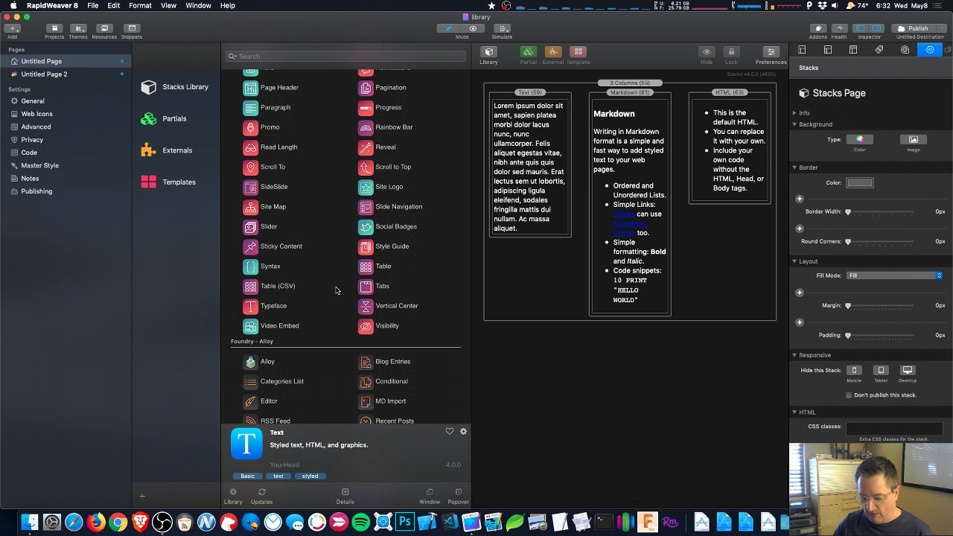
- Scroll down to the Foundry and Foundry – Alloy tag groups
scroll("down", 3)
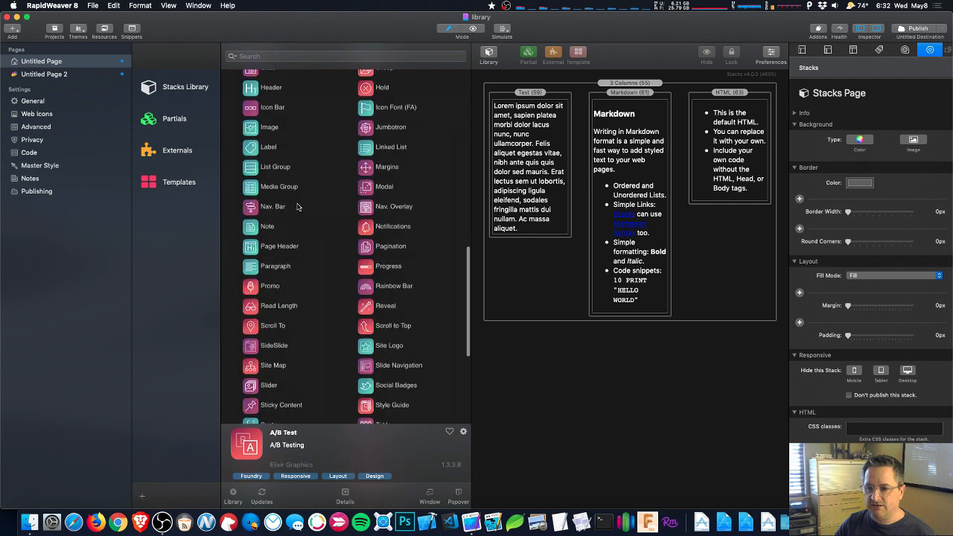
scroll("down", 3)
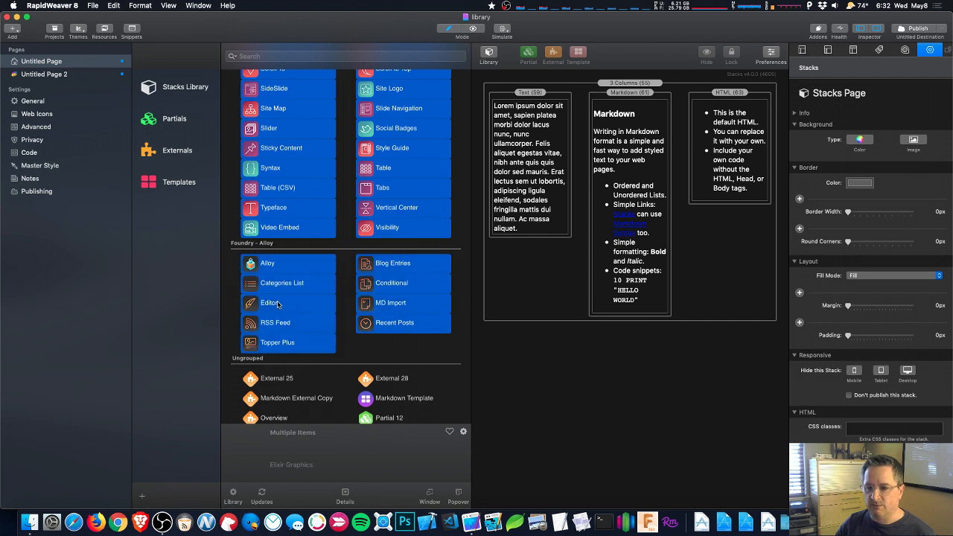
mouse_move(298, 301)
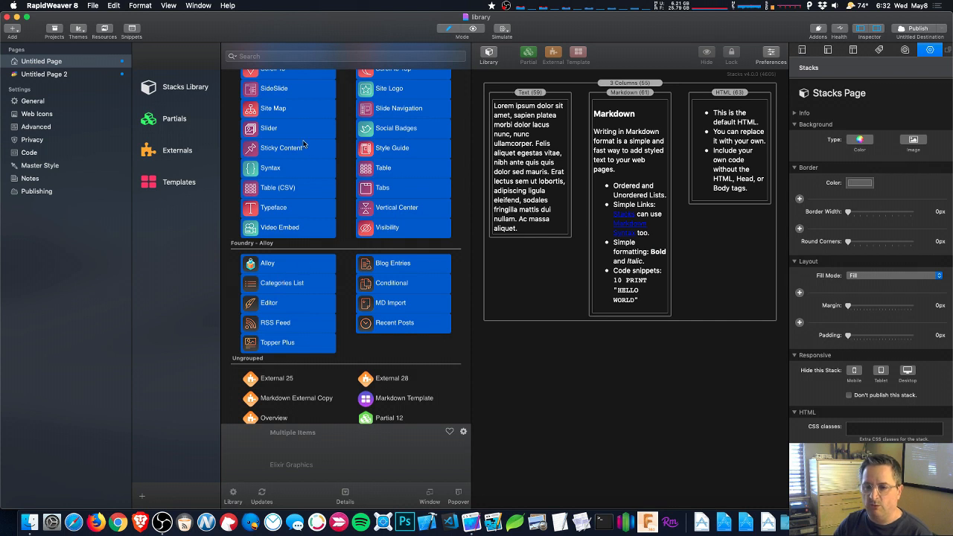
- Add the selected Foundry stacks to a new Untitled group and show its settings
right_click(281, 147)
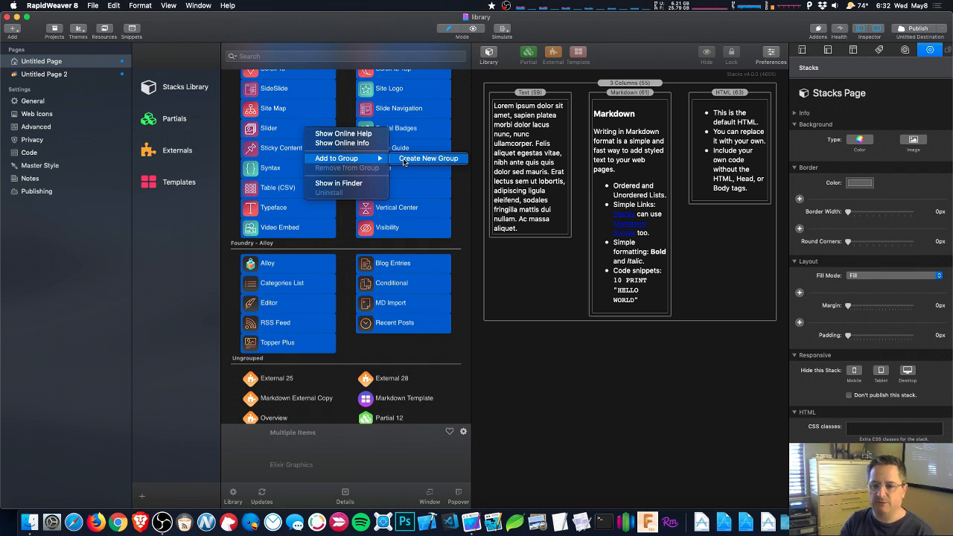
left_click(427, 158)
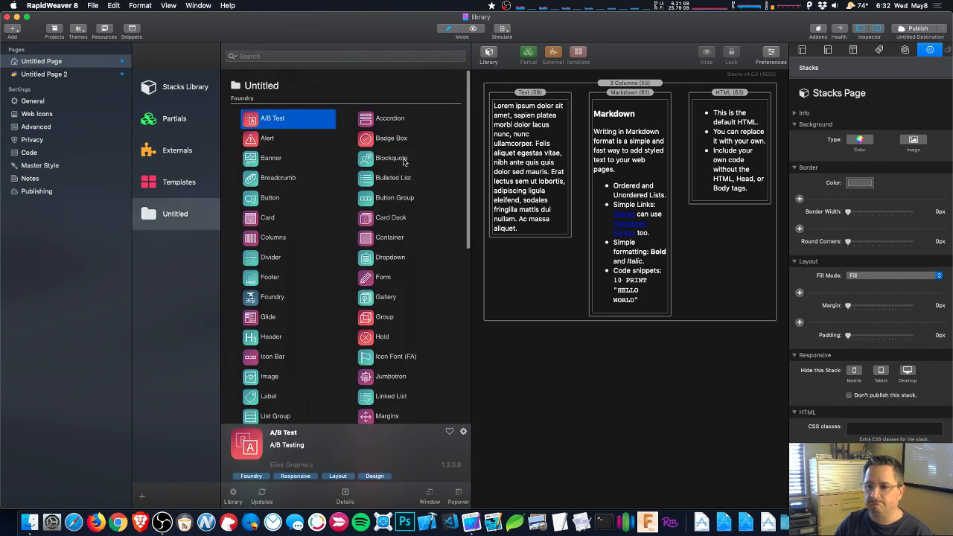
left_click(176, 214)
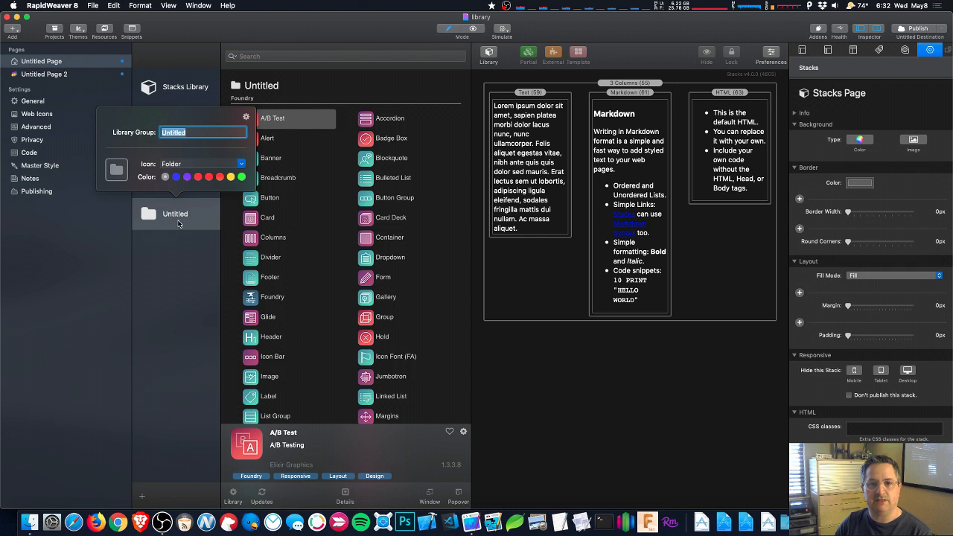
mouse_move(143, 179)
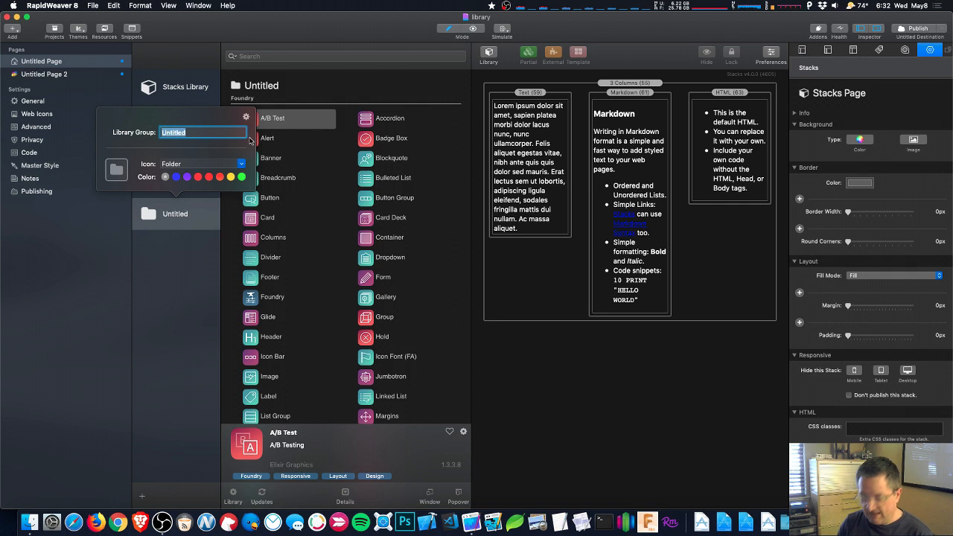
- Name the group 'Foundry' and give it a blue colour
type("Foundry")
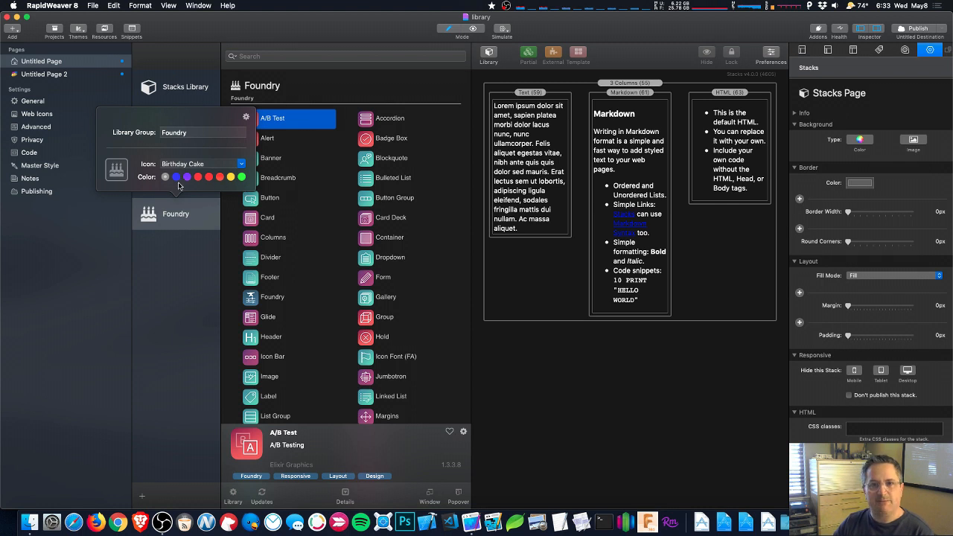
left_click(221, 176)
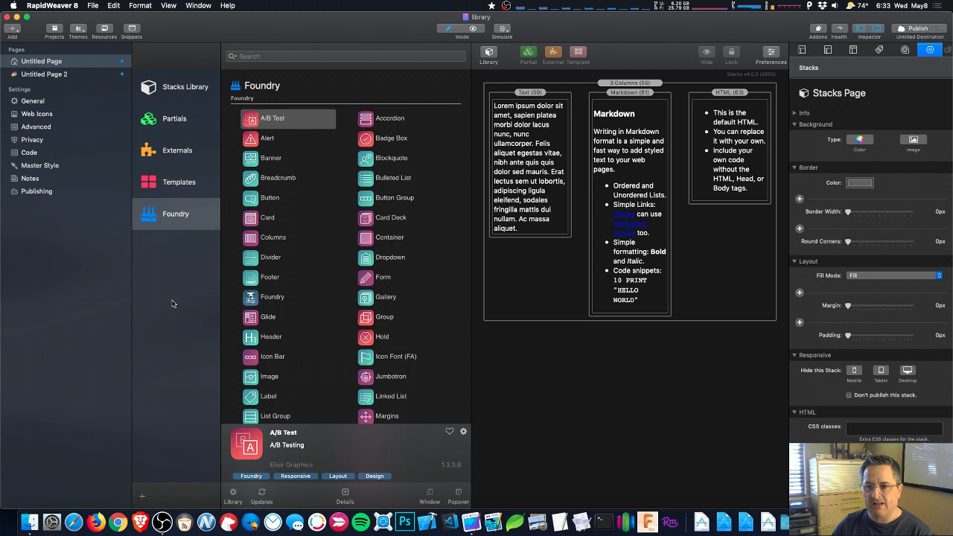
mouse_move(295, 265)
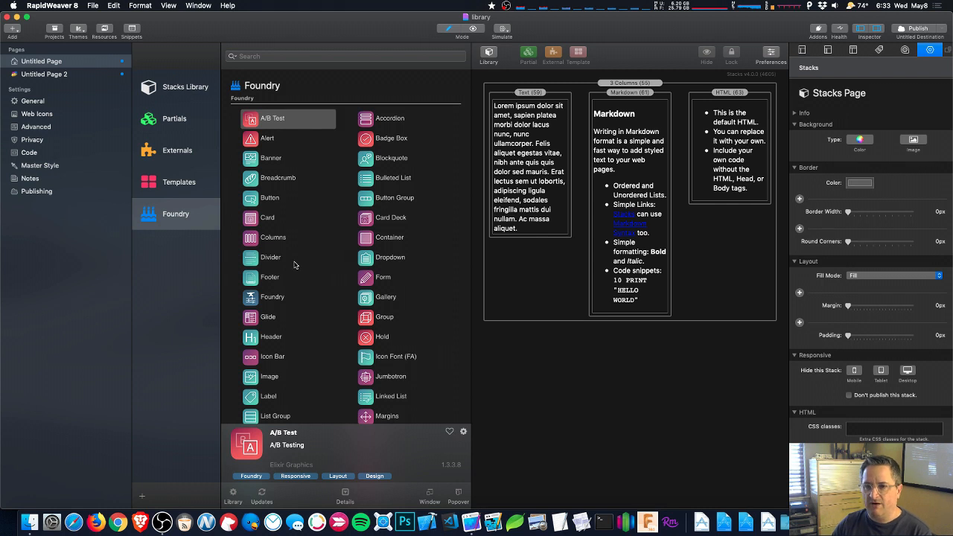
scroll("down", 3)
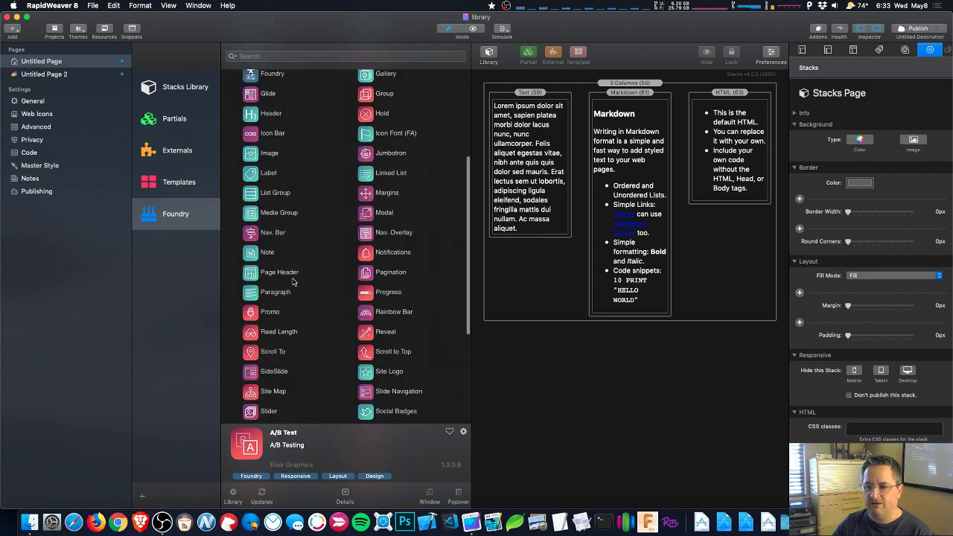
scroll("down", 3)
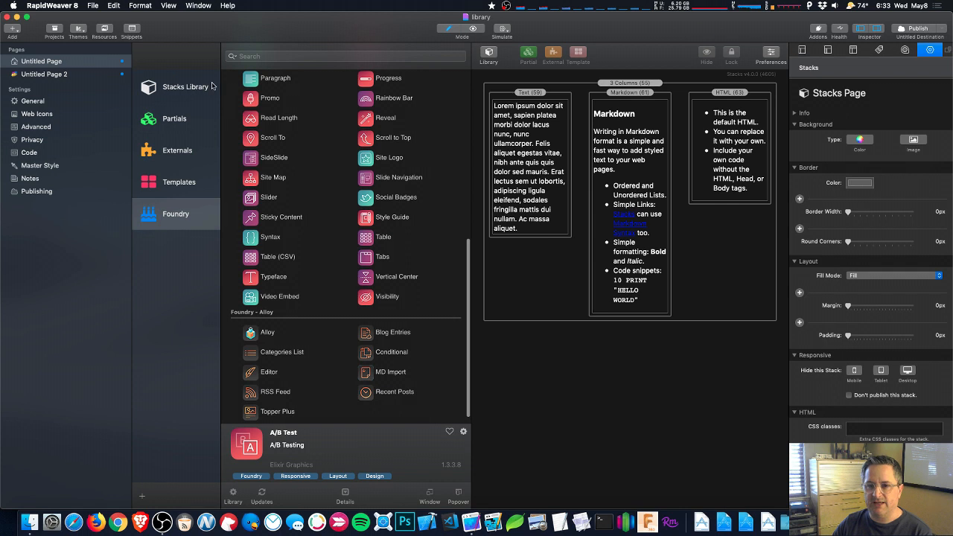
left_click(185, 87)
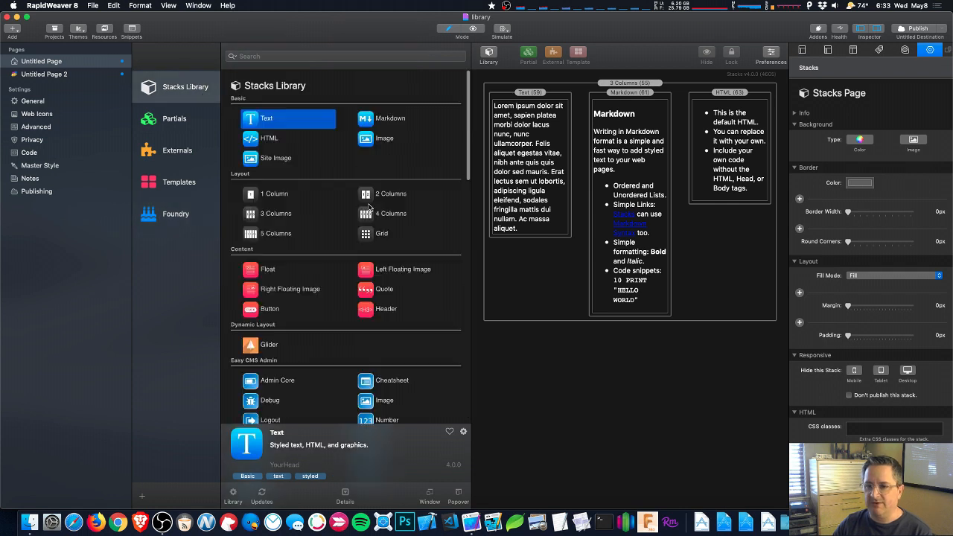
scroll("down", 3)
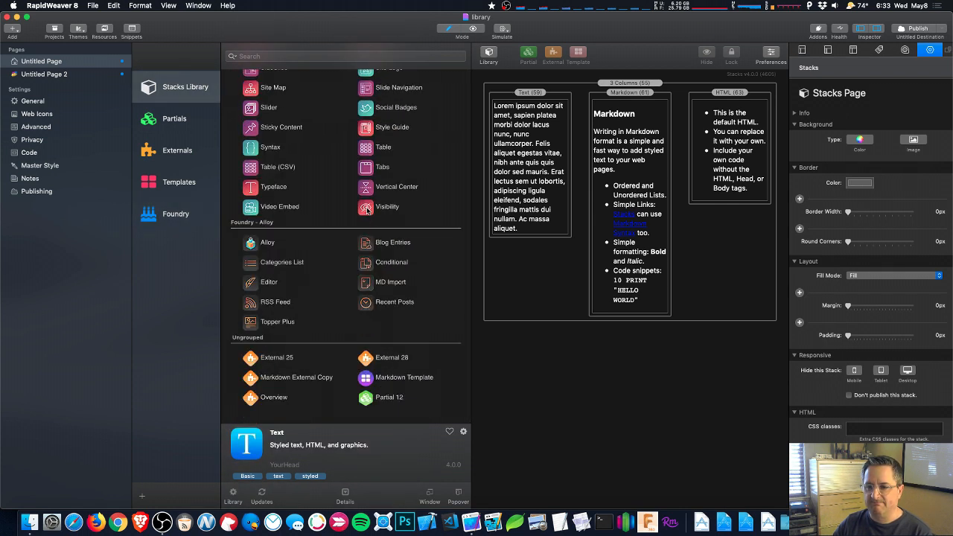
left_click(176, 214)
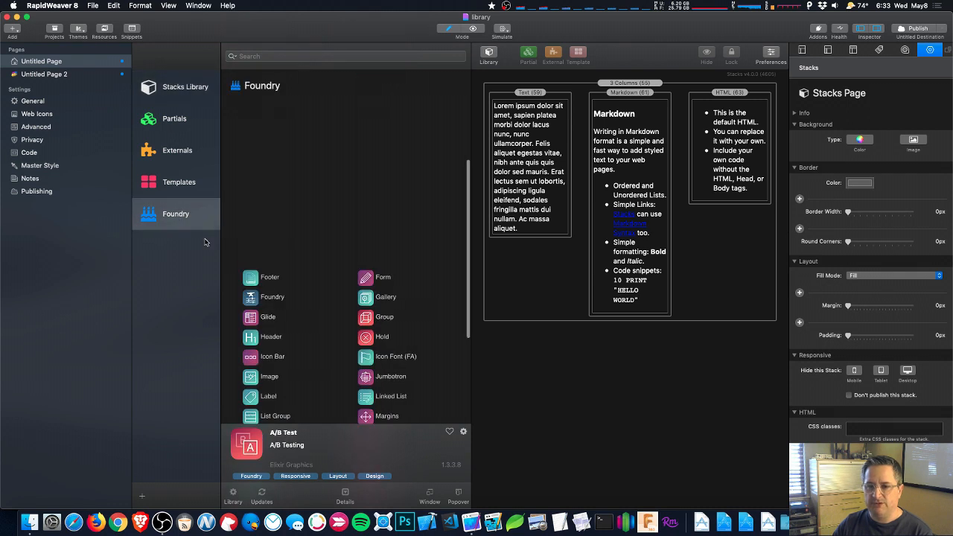
scroll("down", 3)
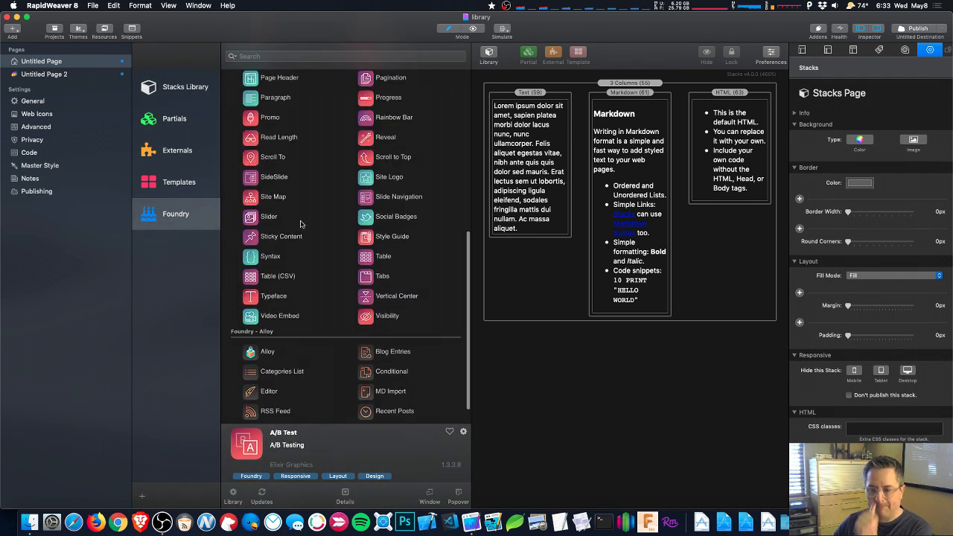
left_click(176, 214)
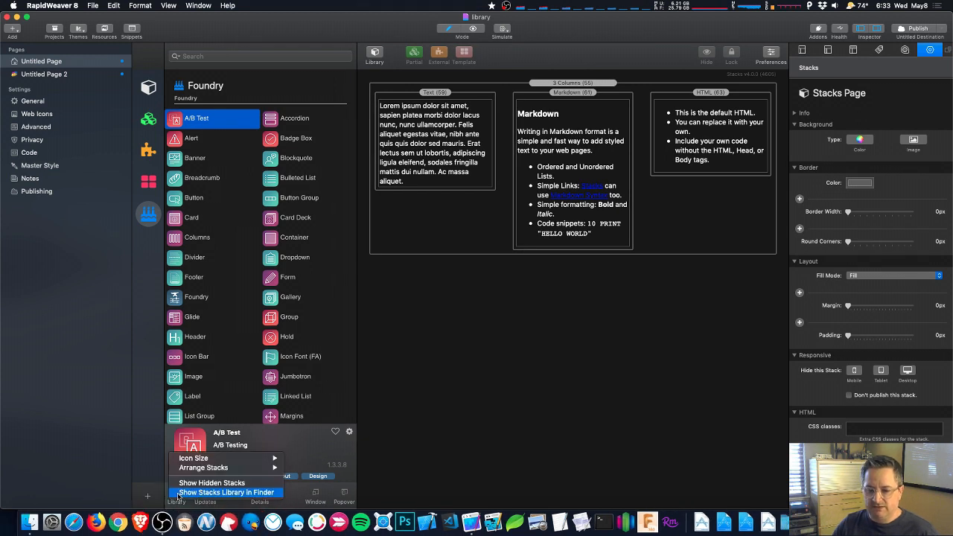
- Set the library Icon Size to Large for the Foundry group's stacks
left_click(193, 459)
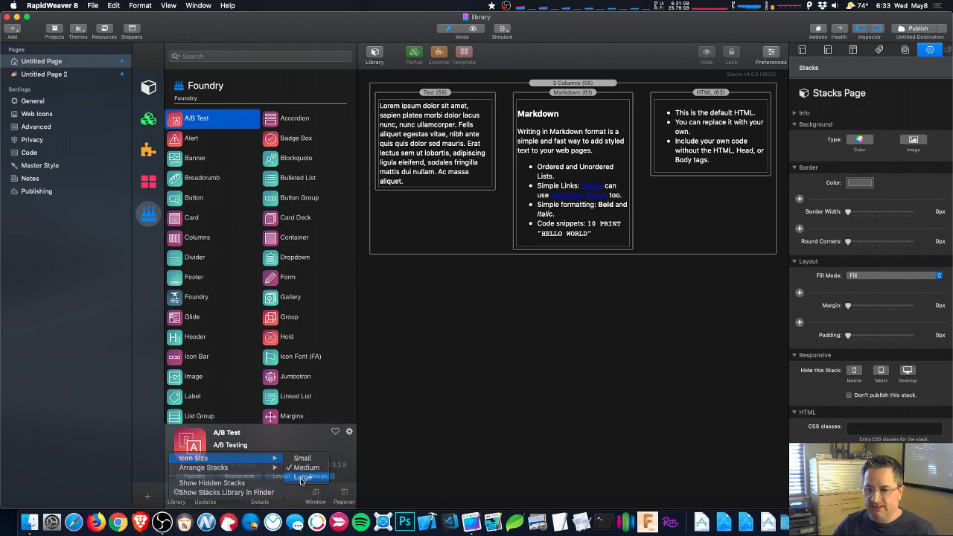
left_click(304, 476)
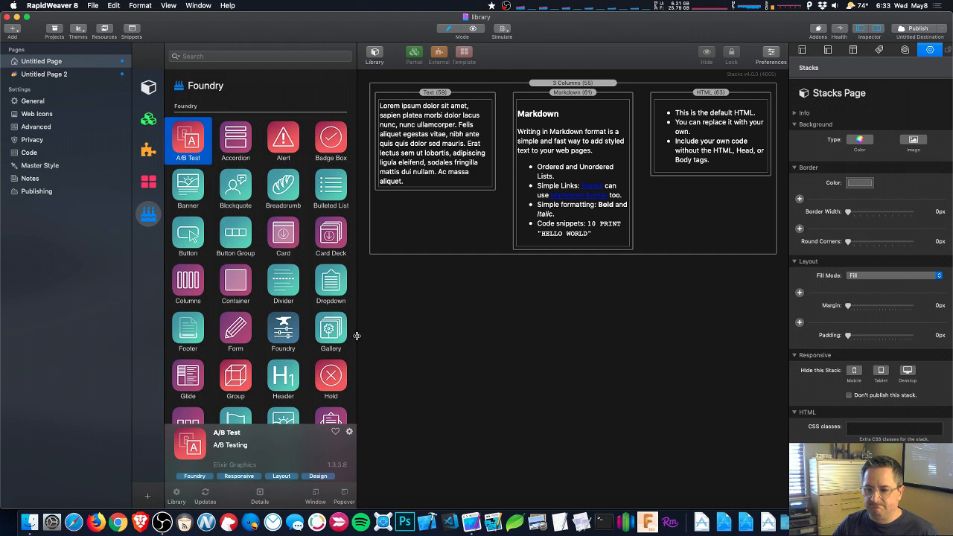